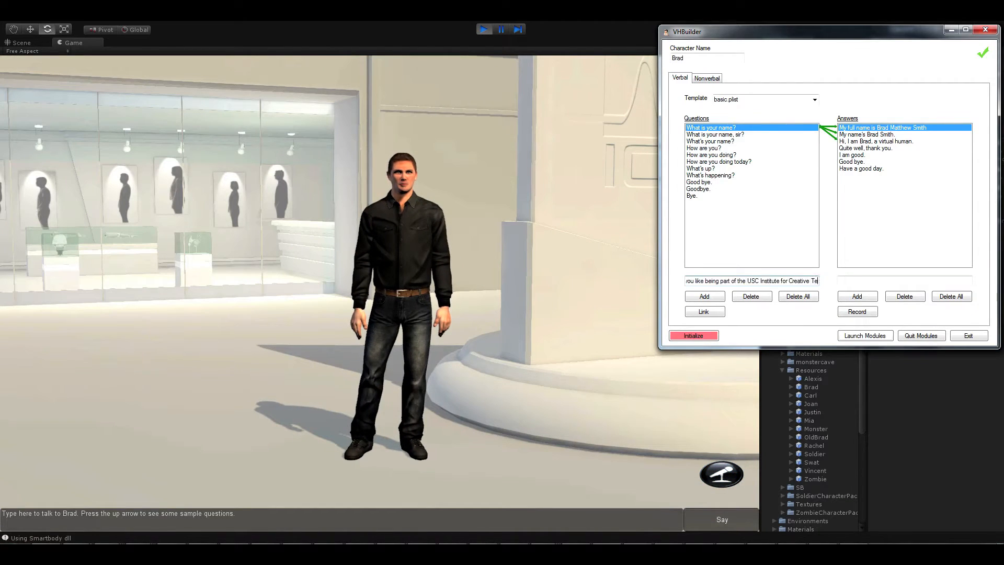
Add two questions about the USC Institute for Creative Technologies to Brad's question list.
{"action": "left_click", "coordinate": [703, 296]}
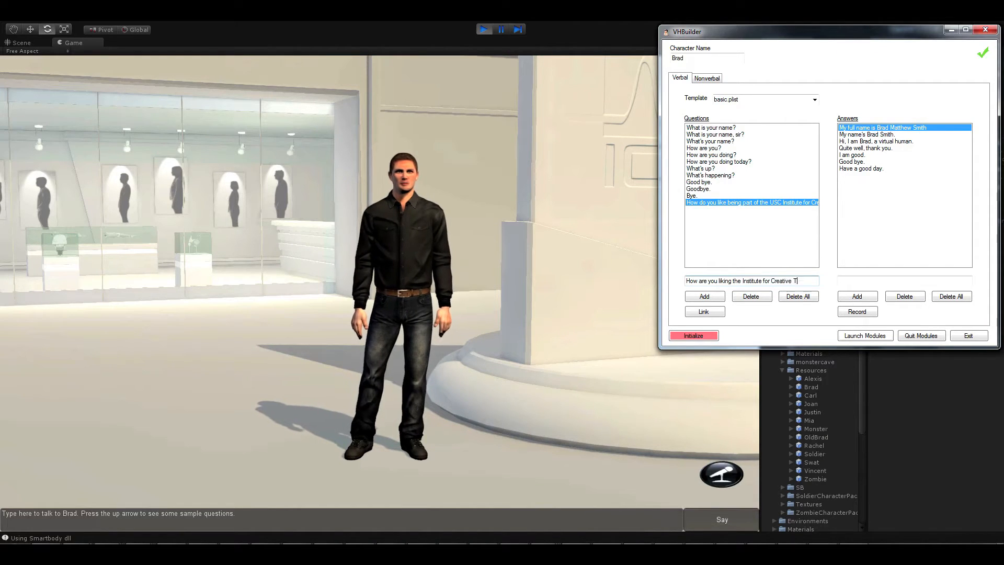
{"action": "left_click", "coordinate": [703, 296]}
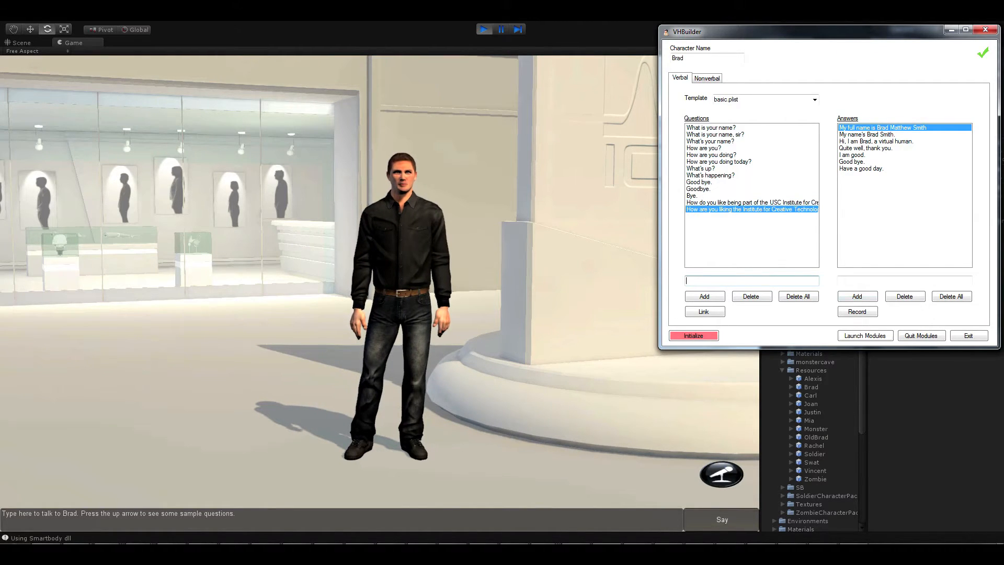